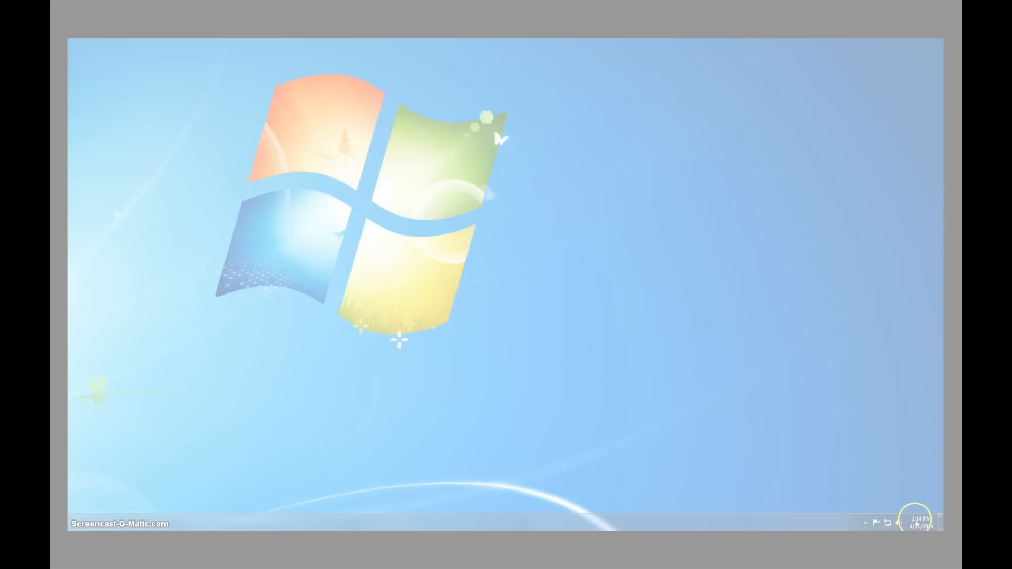
mouse_move(886, 522)
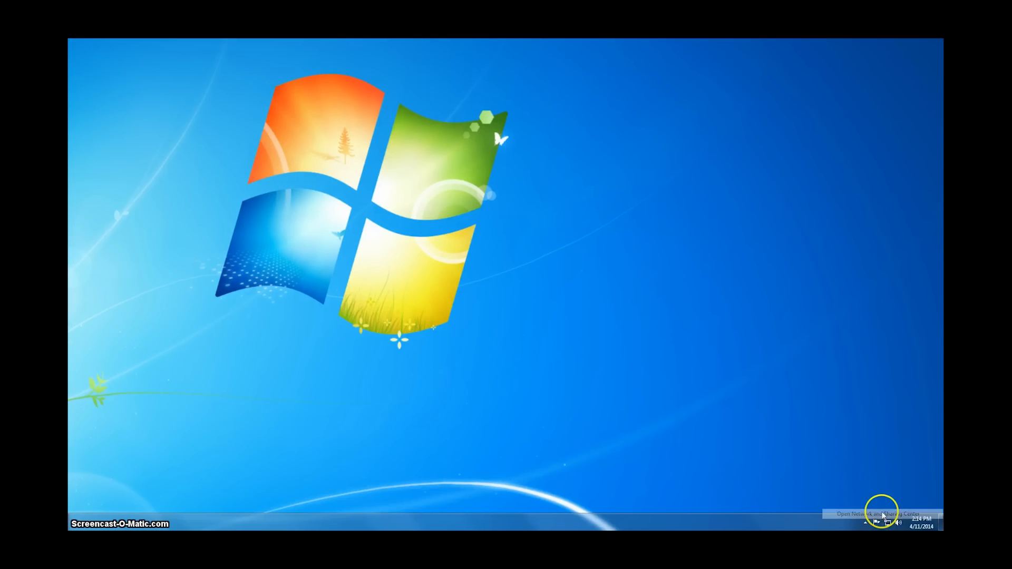
- Allow Local Area Connection 3 to share its internet through Wireless Network Connection 4
left_click(884, 514)
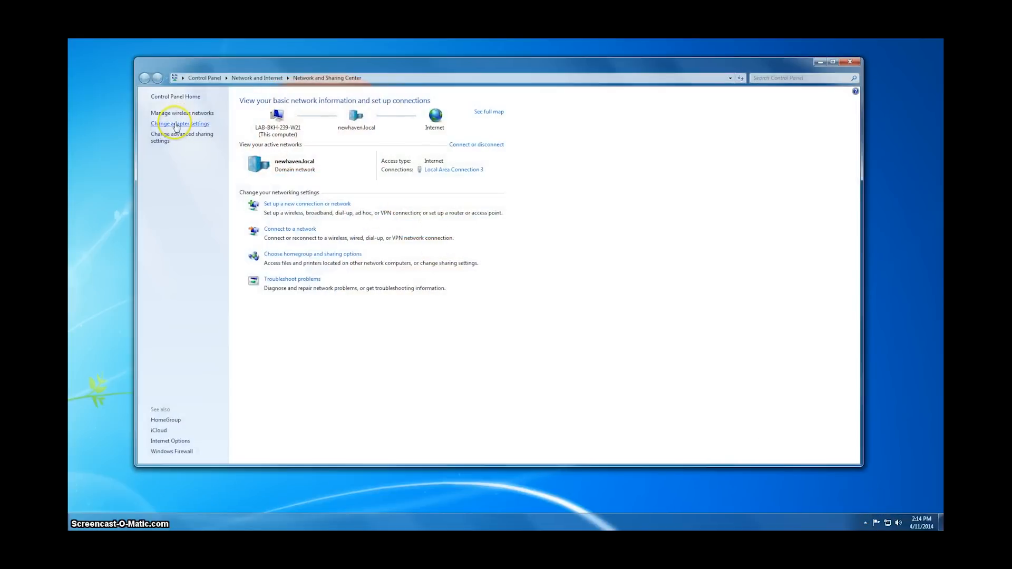
left_click(181, 123)
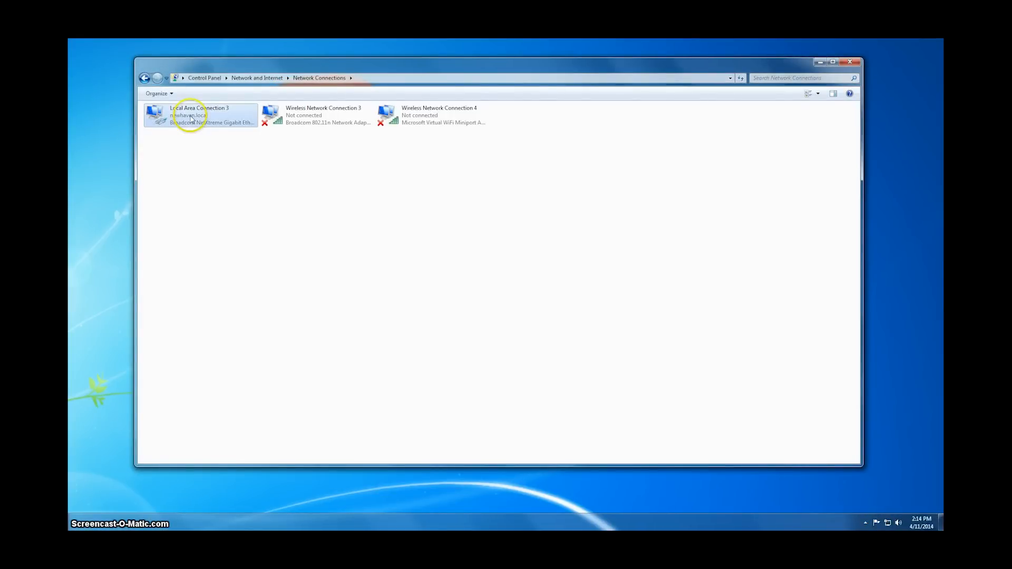
double_click(191, 115)
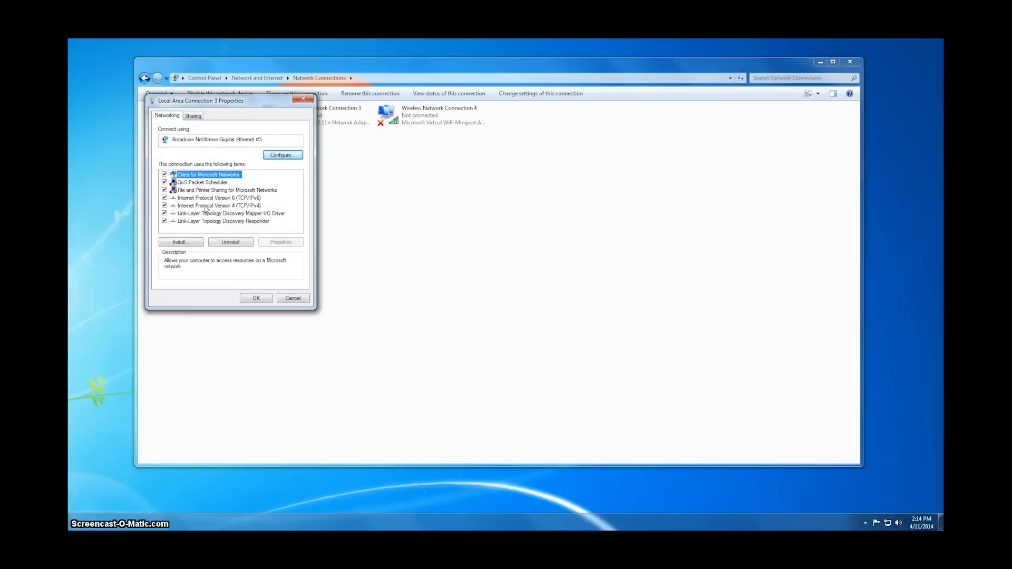
left_click(193, 116)
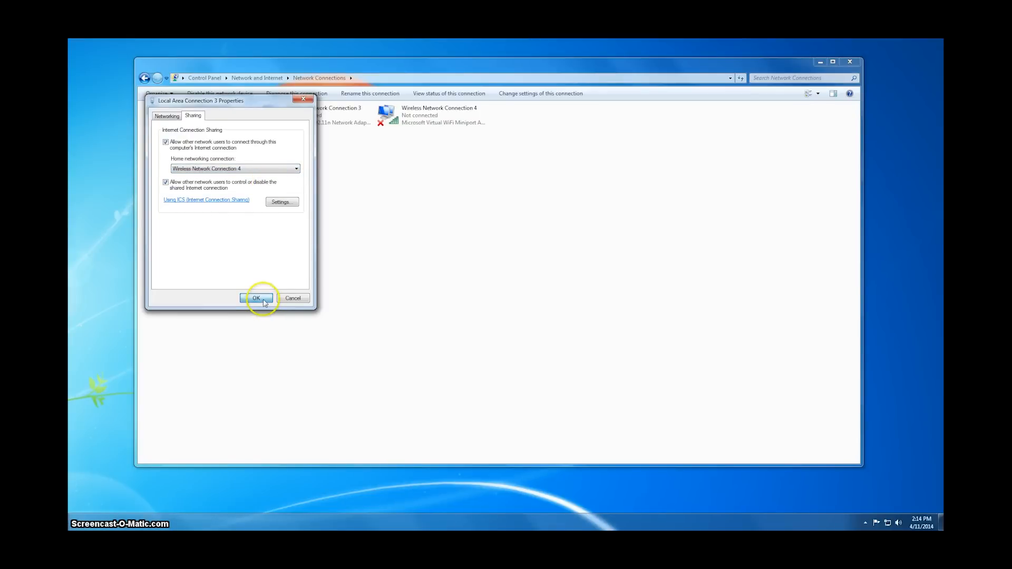
left_click(257, 297)
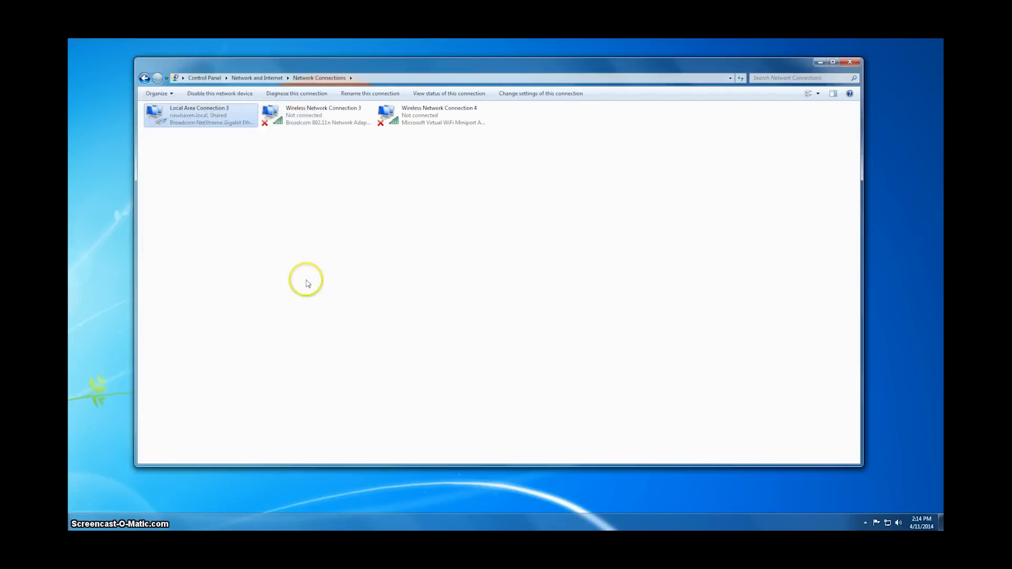
- Search Start for cmd and run it as administrator
left_click(849, 61)
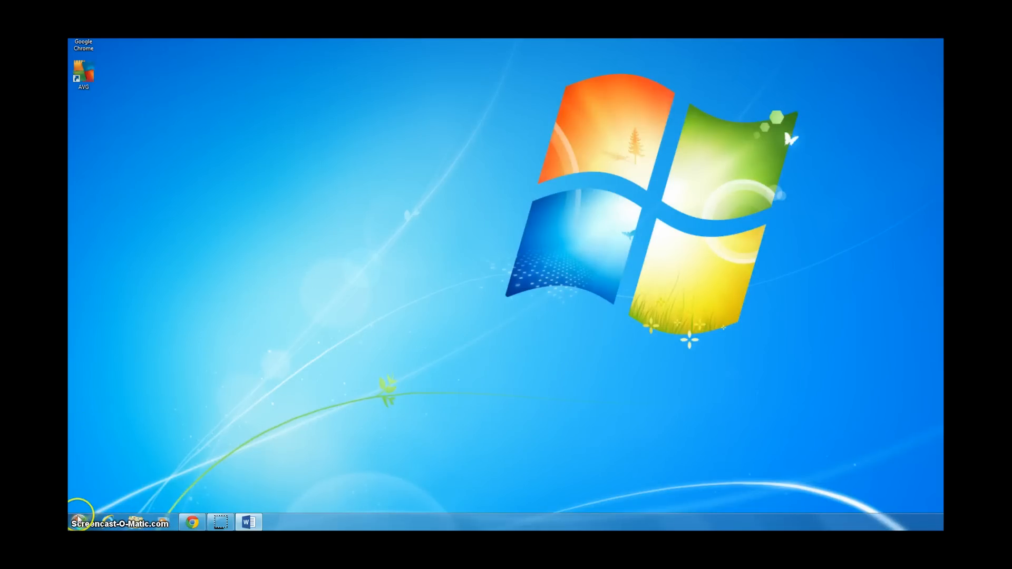
left_click(80, 518)
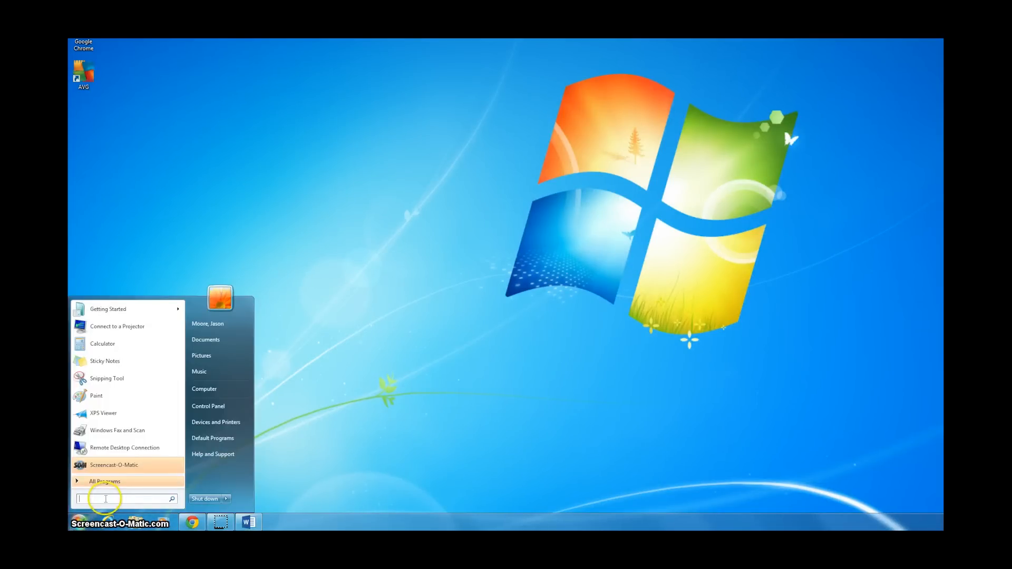
type("cmd")
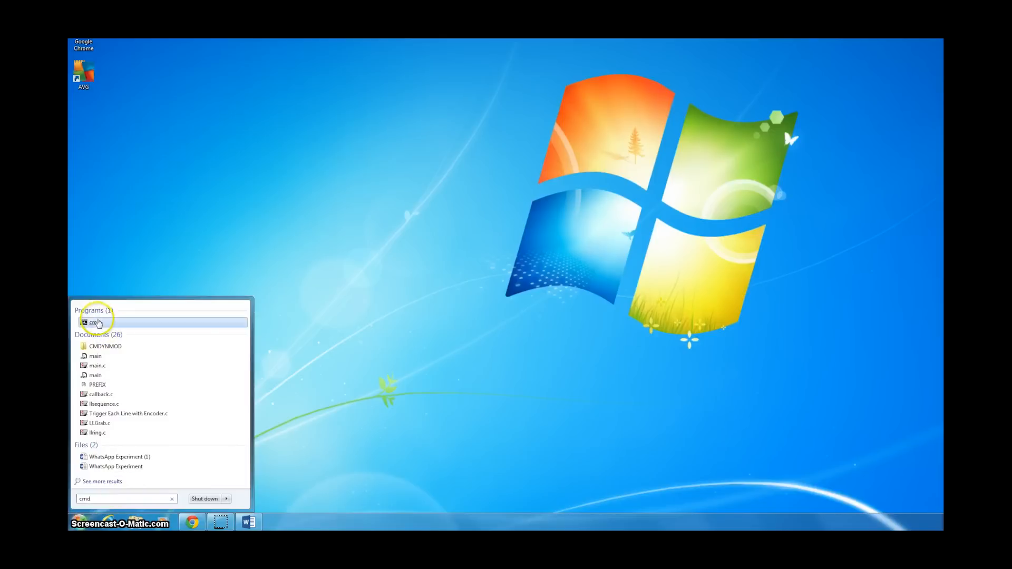
right_click(93, 323)
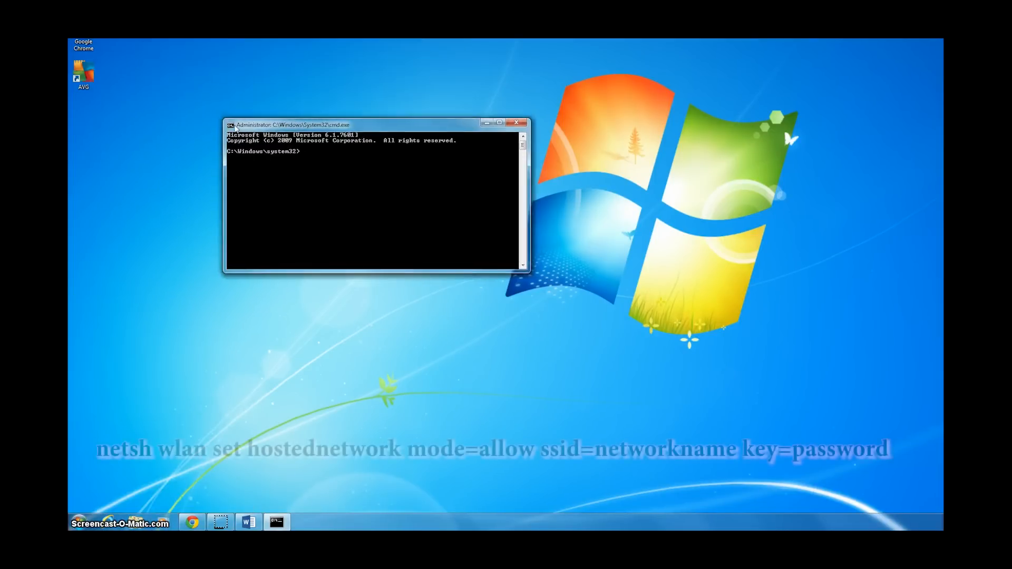
- Run netsh wlan set hostednetwork mode=allow with ssid=test and a key
type("netsh wlan set h")
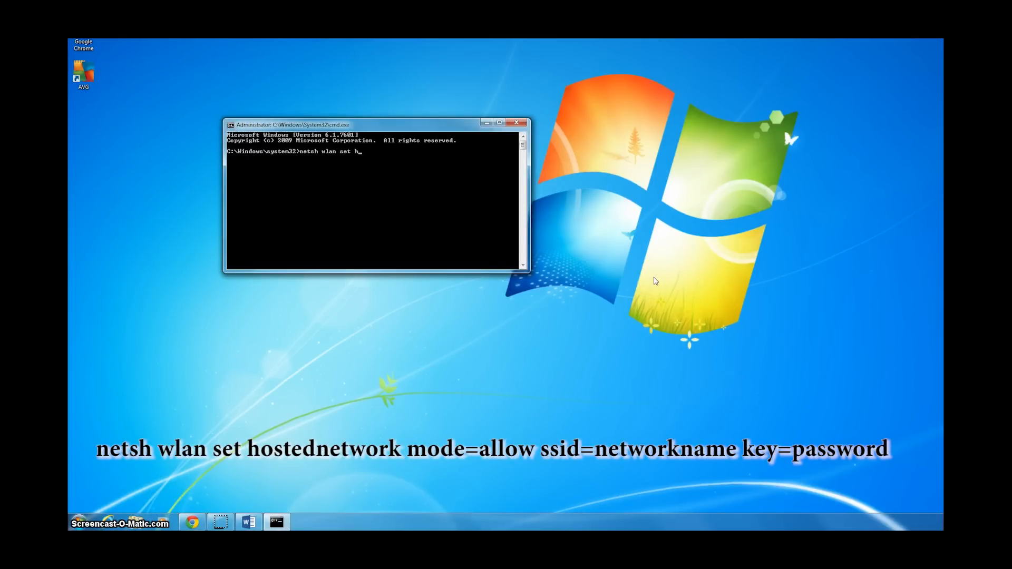
type("ostednetwork mode=")
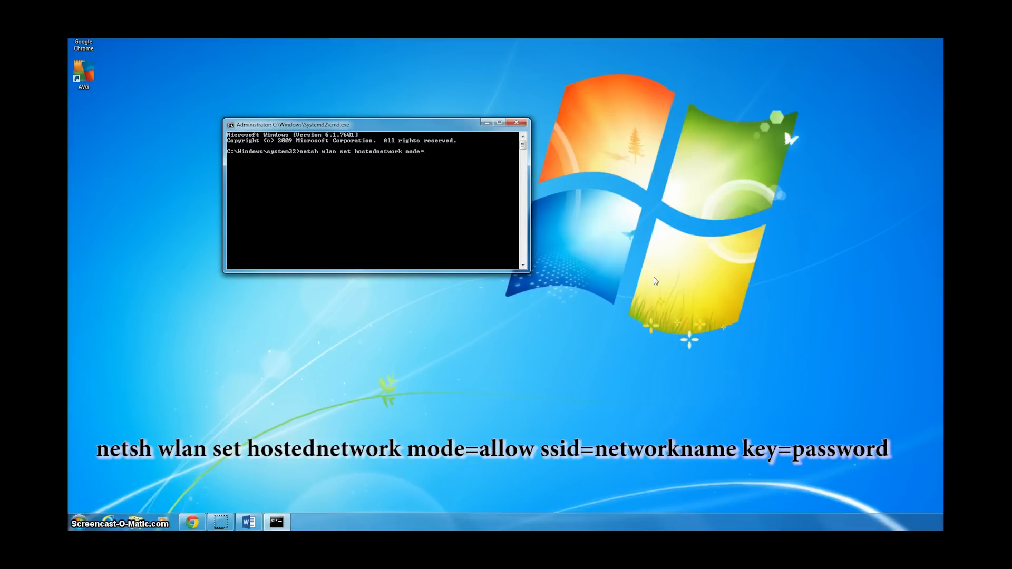
type("allow")
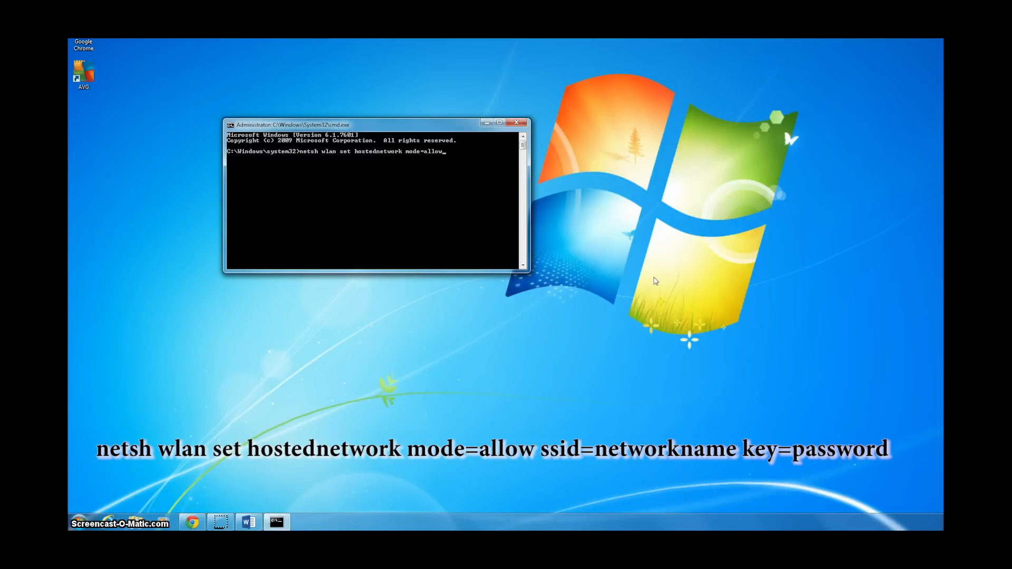
type("t")
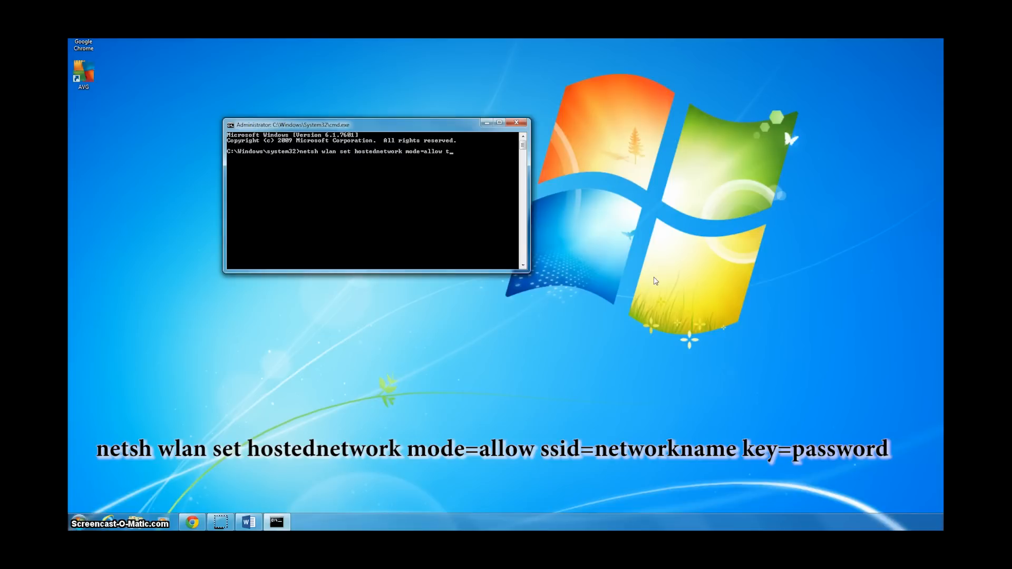
type("ssid=")
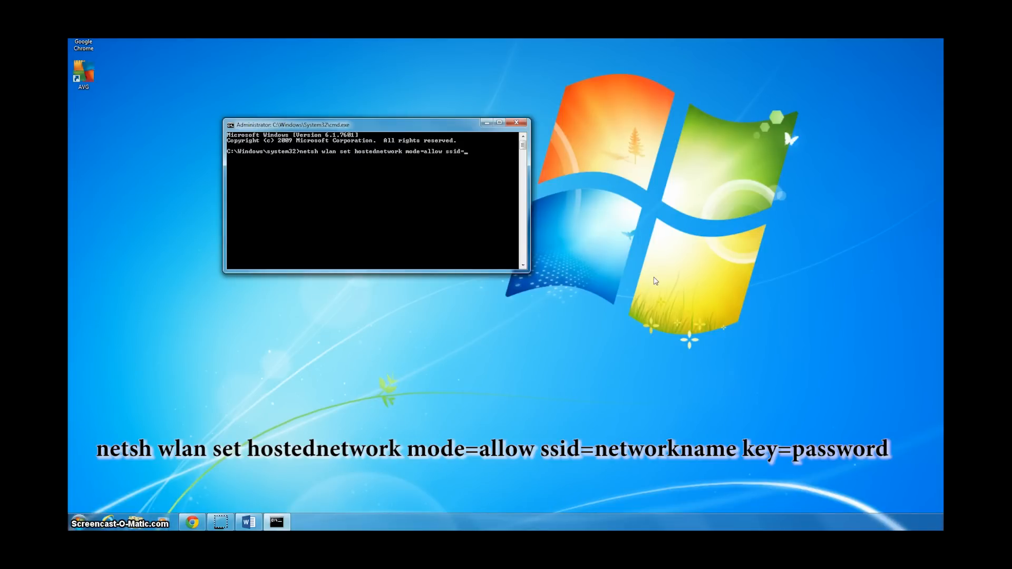
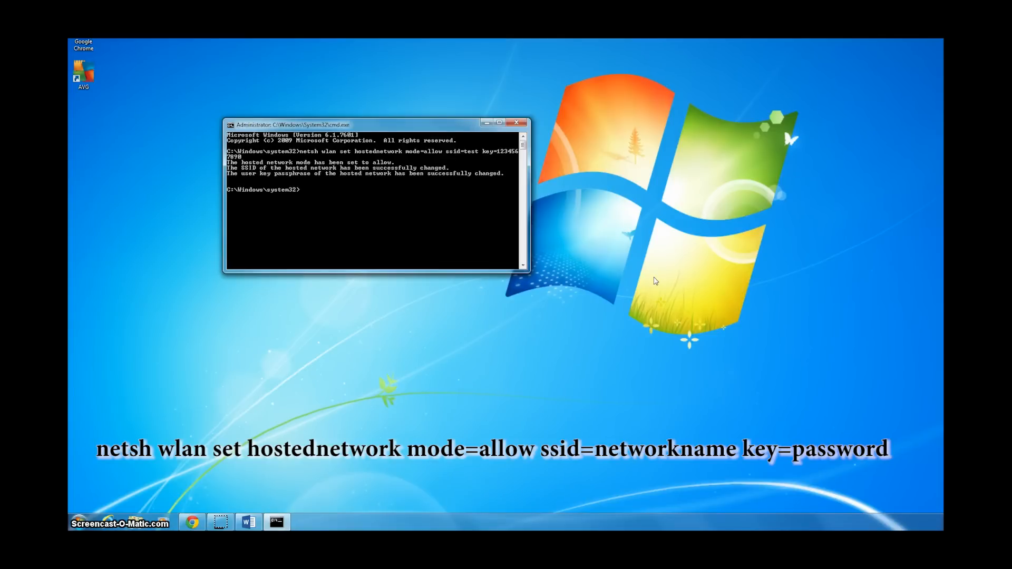
- Start the hosted network with netsh wlan, then launch NetworkMiner.exe from the NetworkMiner_1-5 folder
type("ne")
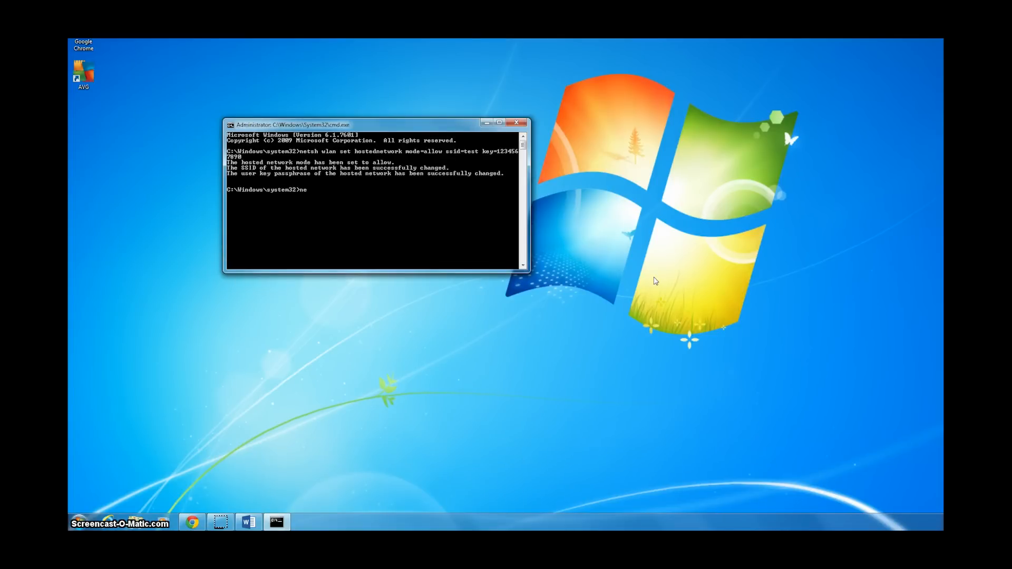
type("netsh wlan")
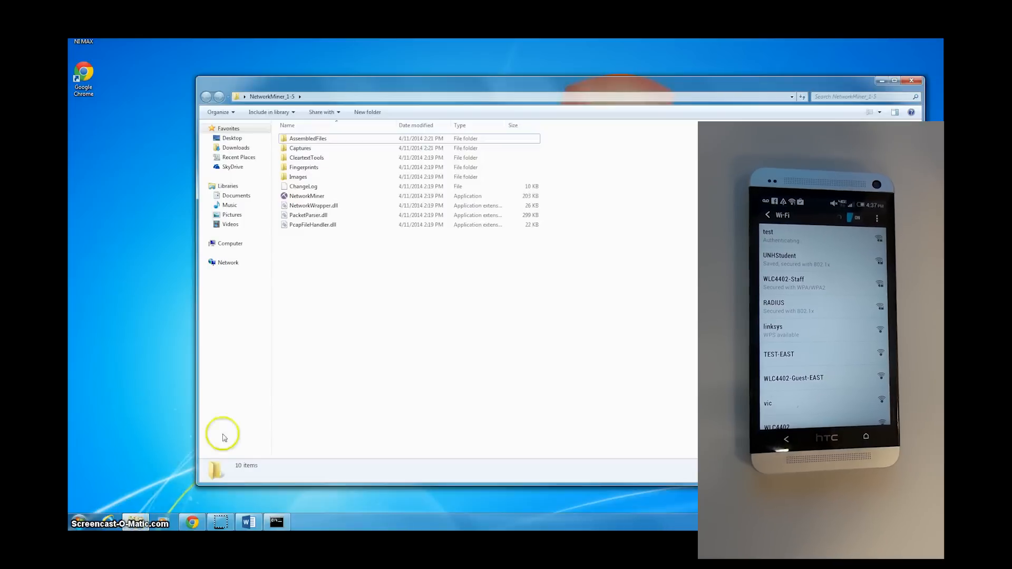
double_click(307, 196)
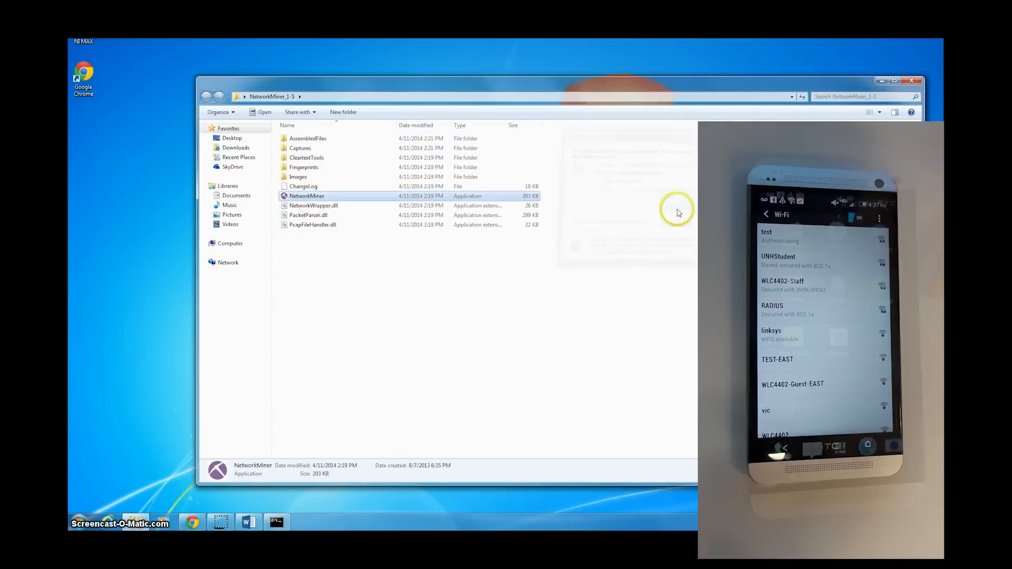
double_click(306, 196)
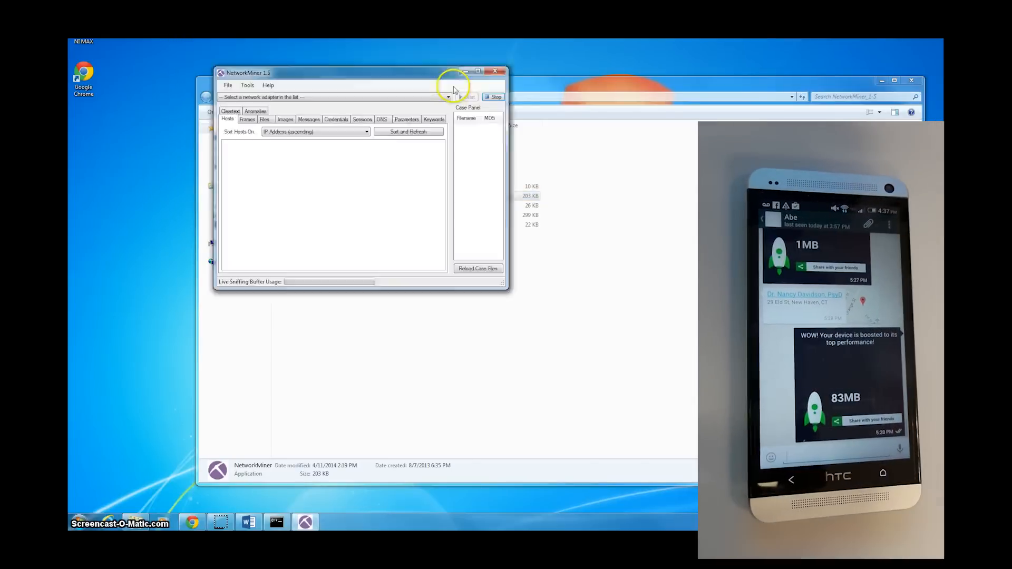
- Capture on the WinPcap Broadcom NetXtreme Gigabit Ethernet adapter and view the extracted Images
left_click(469, 130)
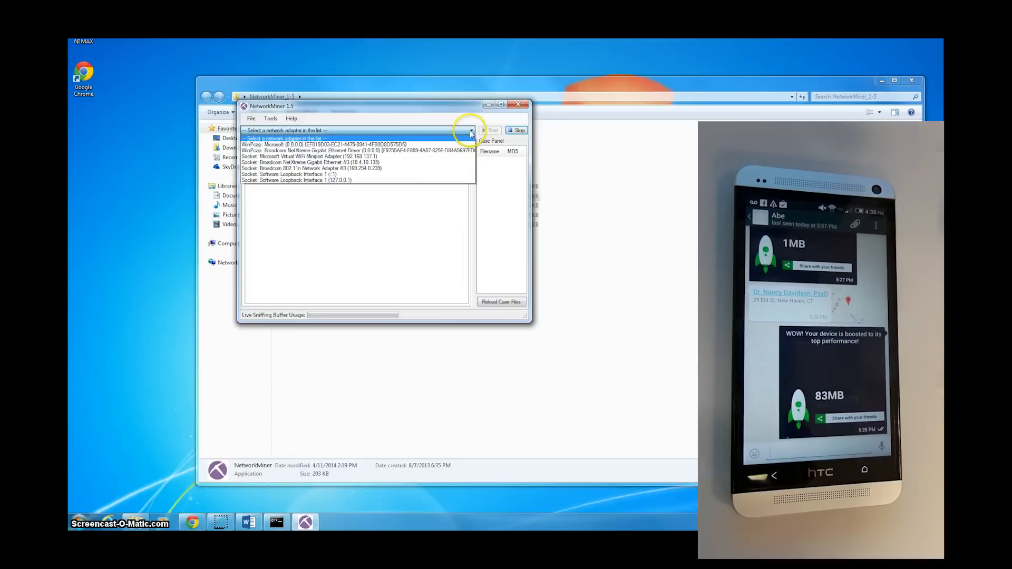
left_click(354, 150)
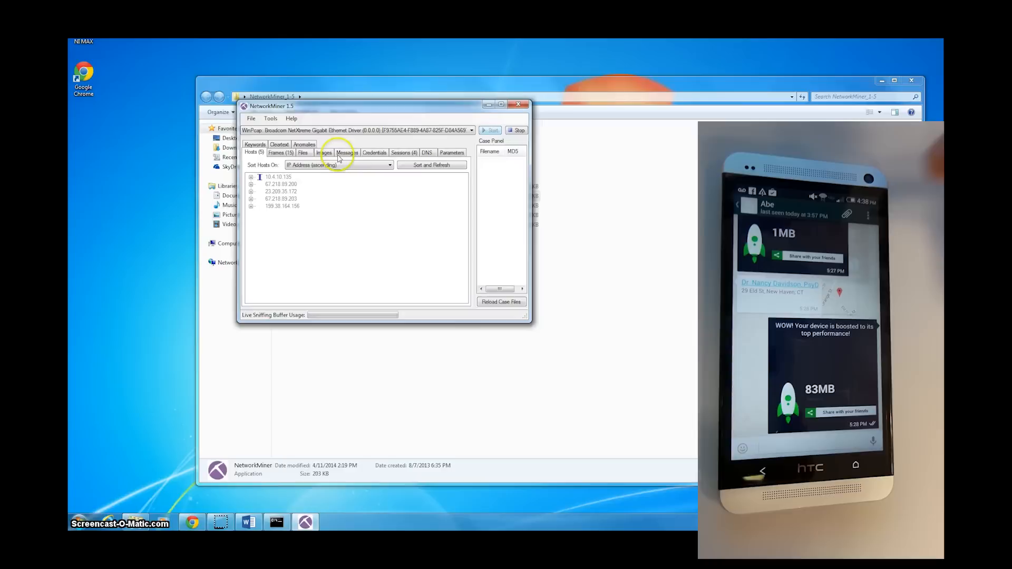
left_click(326, 152)
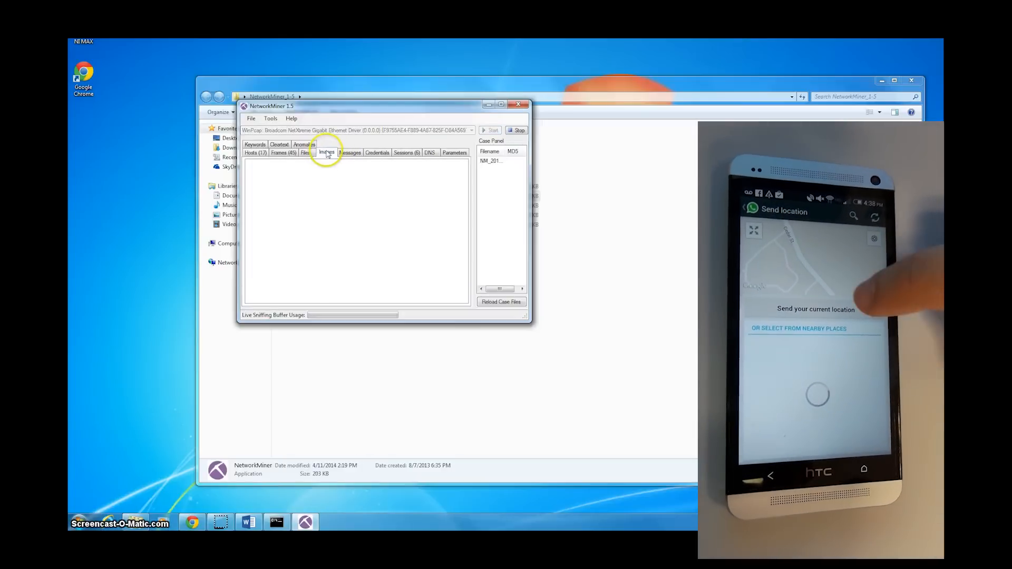